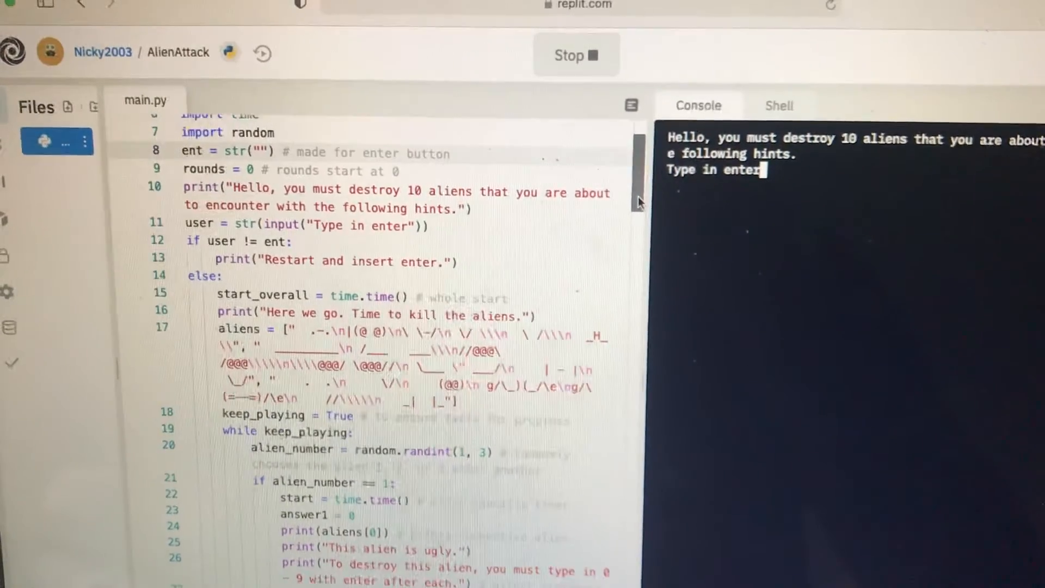
Scroll down through main.py while the console loads the first ASCII alien prompt for digits 0-9.
{"action": "scroll", "scroll_direction": "down", "scroll_amount": 3}
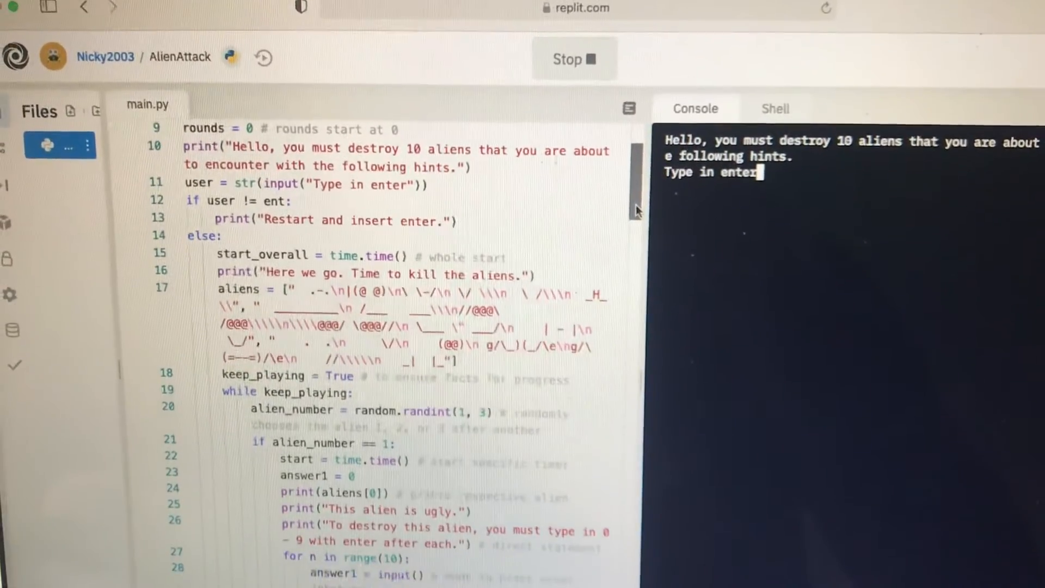
{"action": "scroll", "scroll_direction": "down", "scroll_amount": 3}
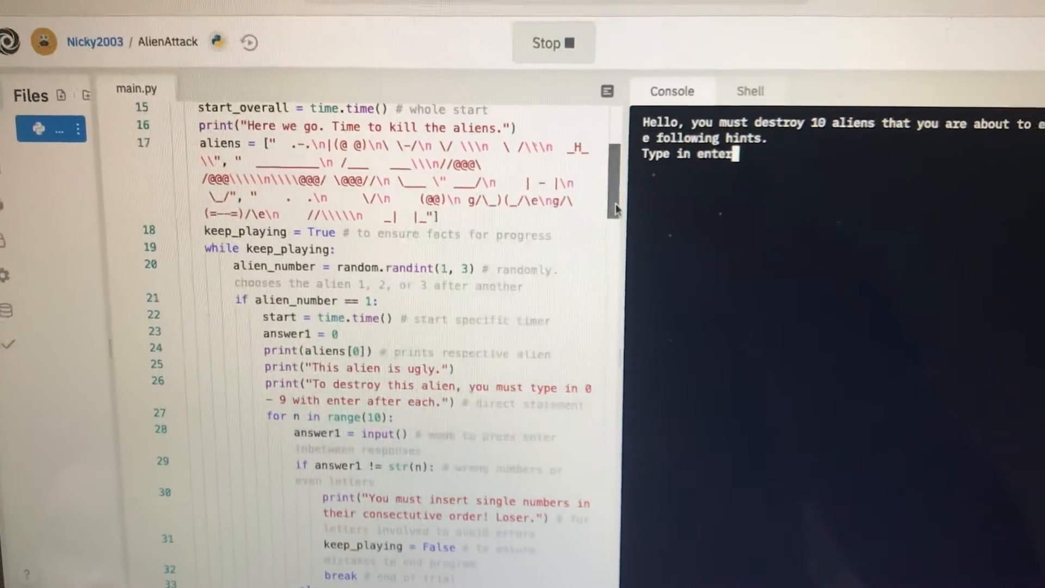
{"action": "scroll", "scroll_direction": "down", "scroll_amount": 3}
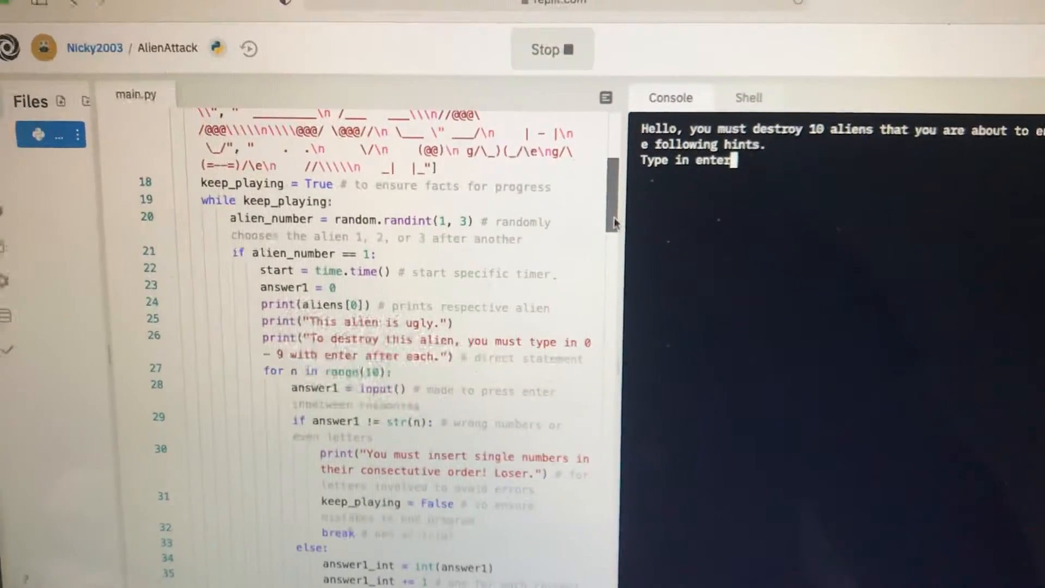
{"action": "scroll", "scroll_direction": "down", "scroll_amount": 3}
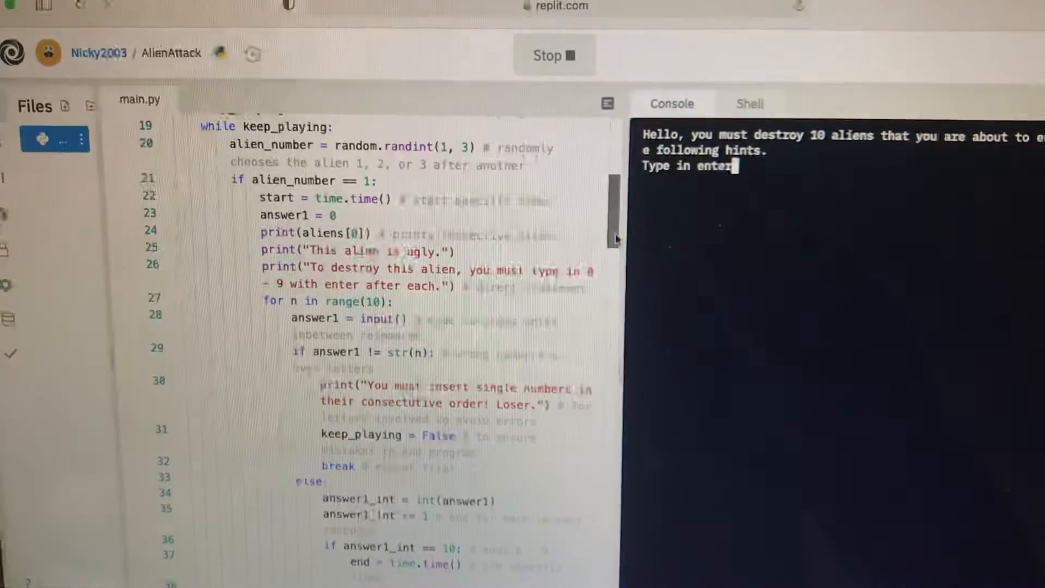
{"action": "scroll", "scroll_direction": "down", "scroll_amount": 3}
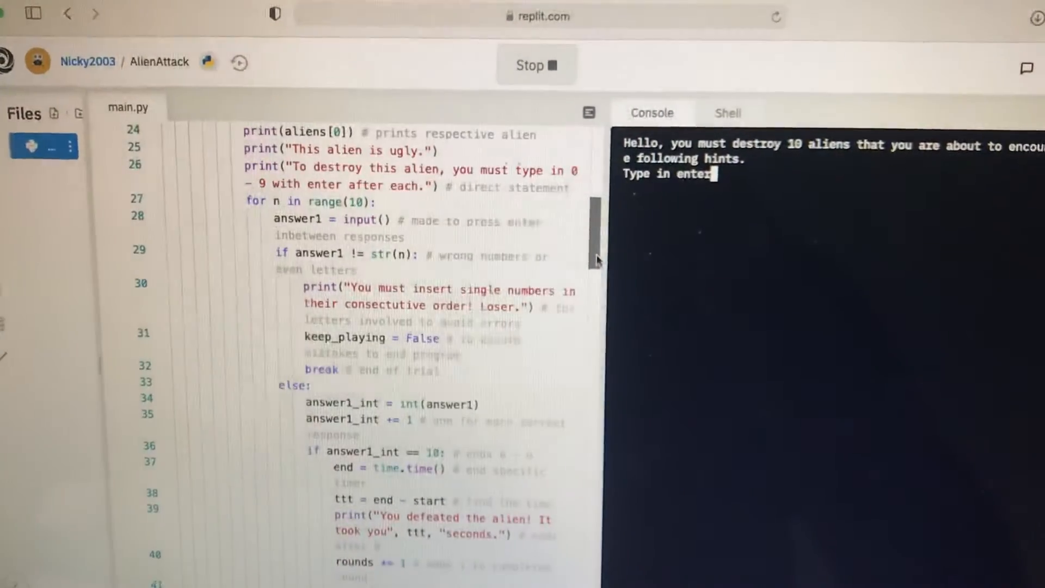
{"action": "scroll", "scroll_direction": "down", "scroll_amount": 3}
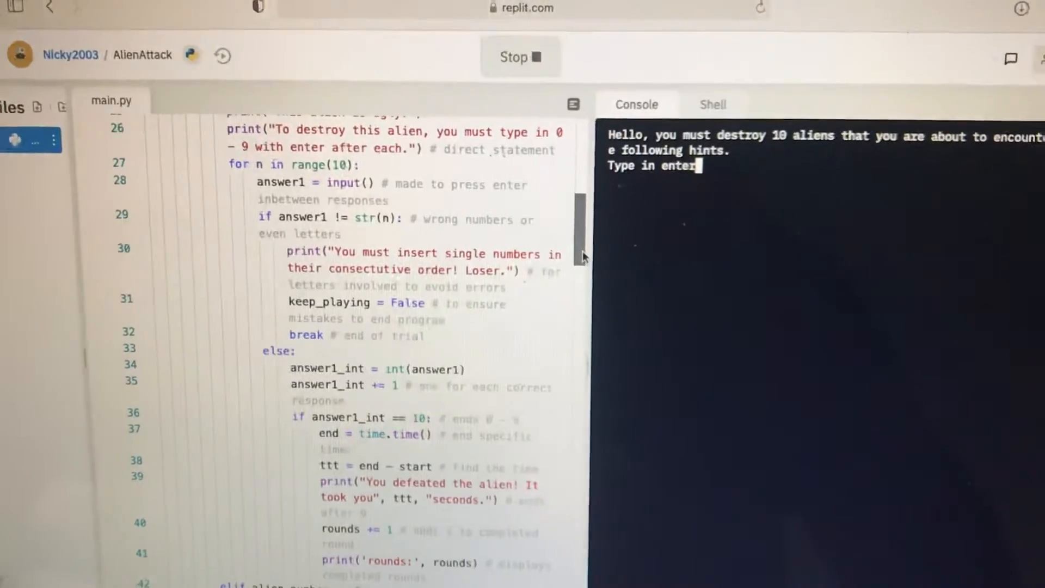
{"action": "scroll", "scroll_direction": "down", "scroll_amount": 3}
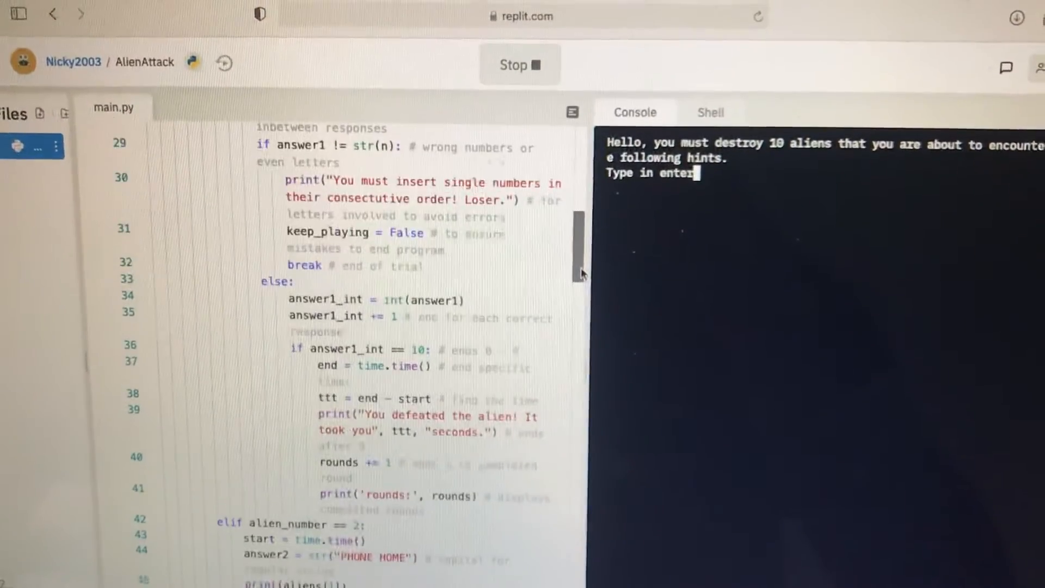
{"action": "scroll", "scroll_direction": "down", "scroll_amount": 3}
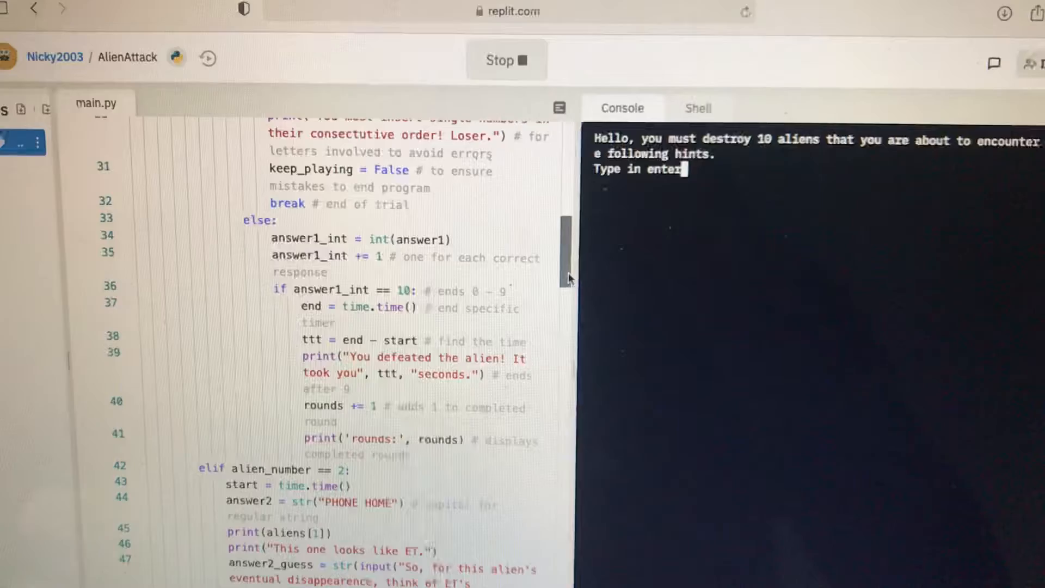
{"action": "scroll", "scroll_direction": "down", "scroll_amount": 3}
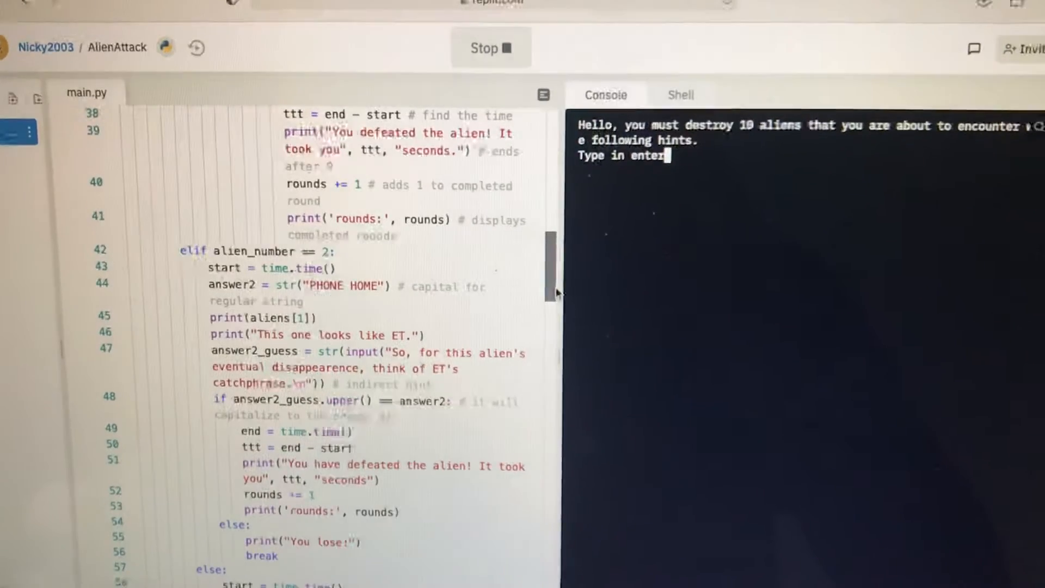
{"action": "scroll", "scroll_direction": "down", "scroll_amount": 3}
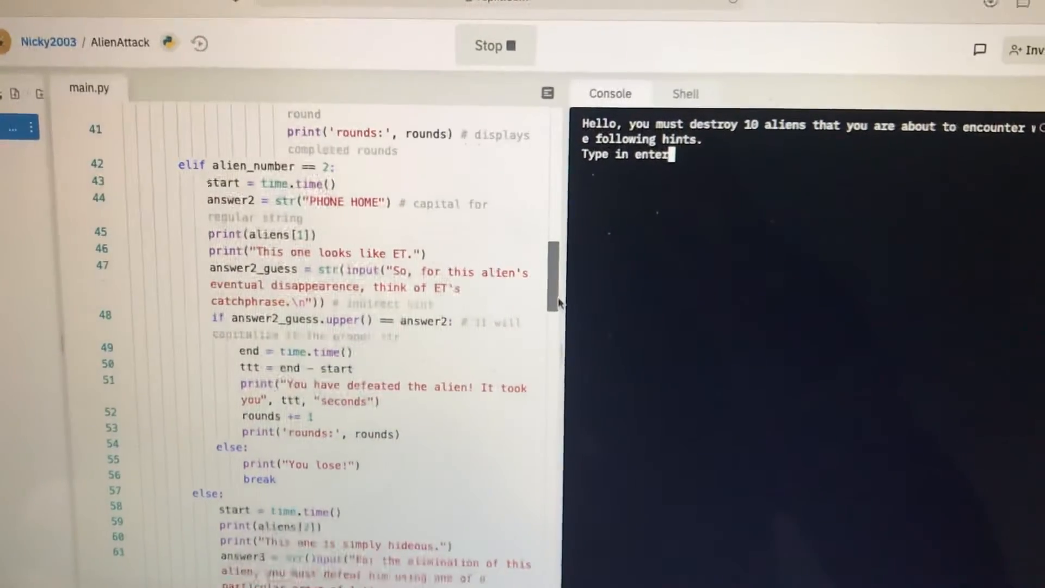
{"action": "scroll", "scroll_direction": "down", "scroll_amount": 3}
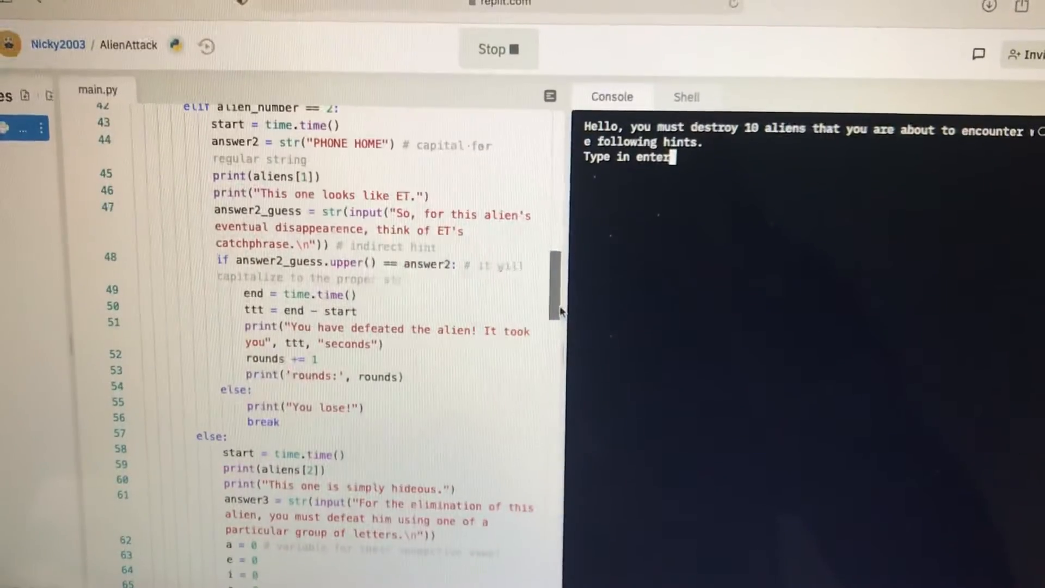
{"action": "scroll", "scroll_direction": "down", "scroll_amount": 3}
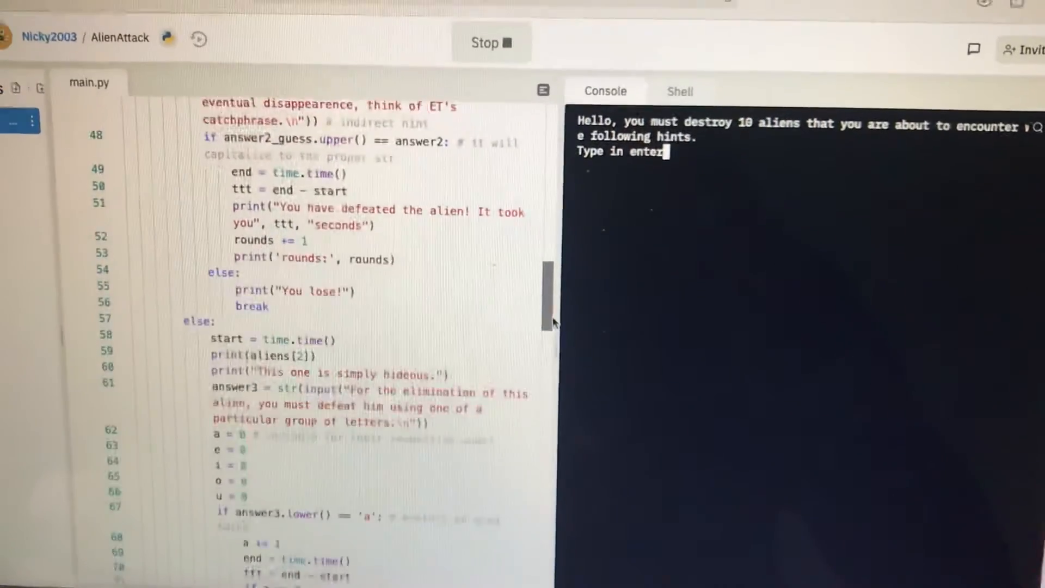
{"action": "scroll", "scroll_direction": "down", "scroll_amount": 3}
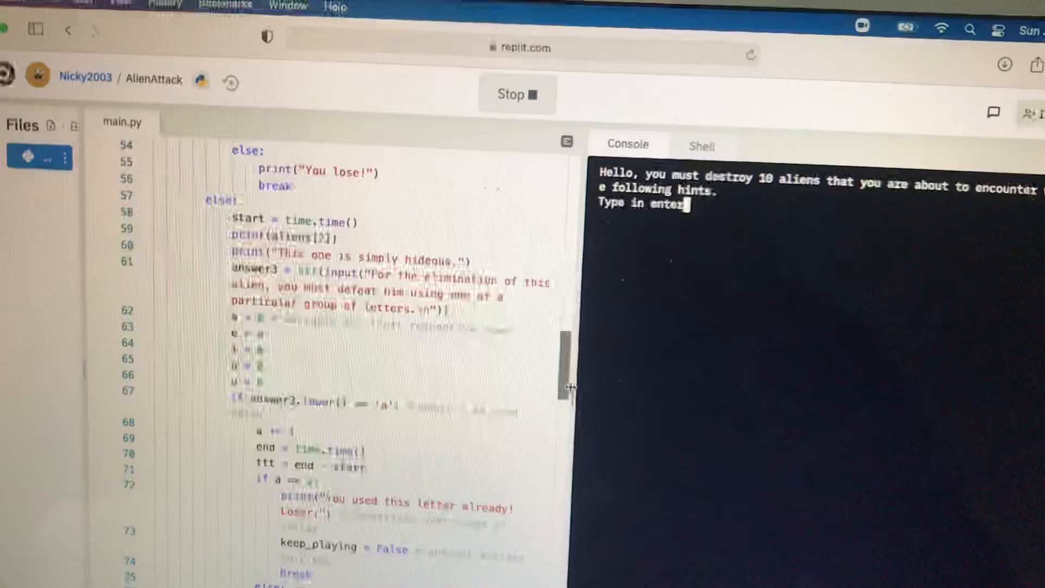
{"action": "scroll", "scroll_direction": "down", "scroll_amount": 3}
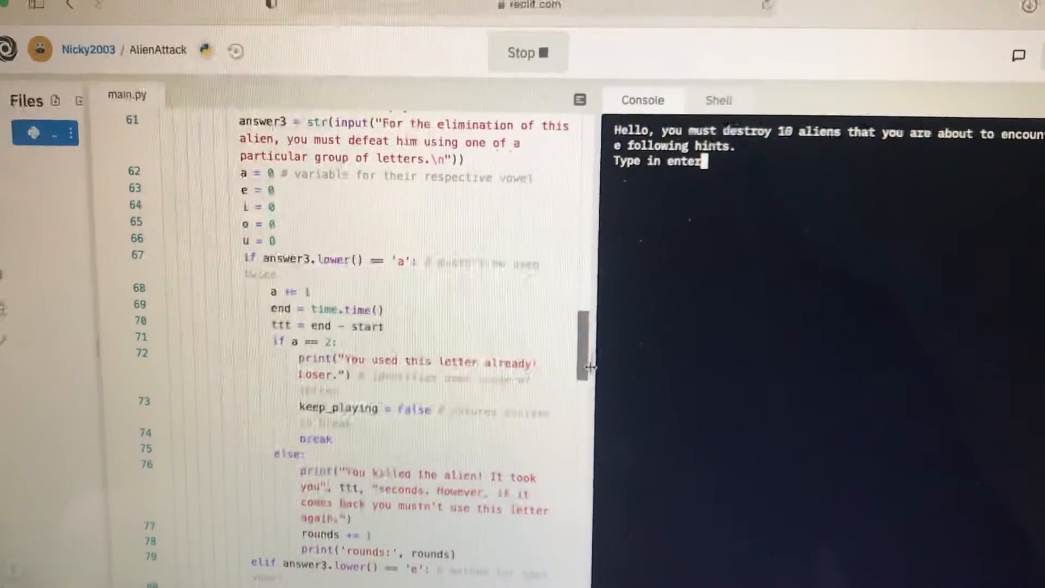
{"action": "scroll", "scroll_direction": "down", "scroll_amount": 3}
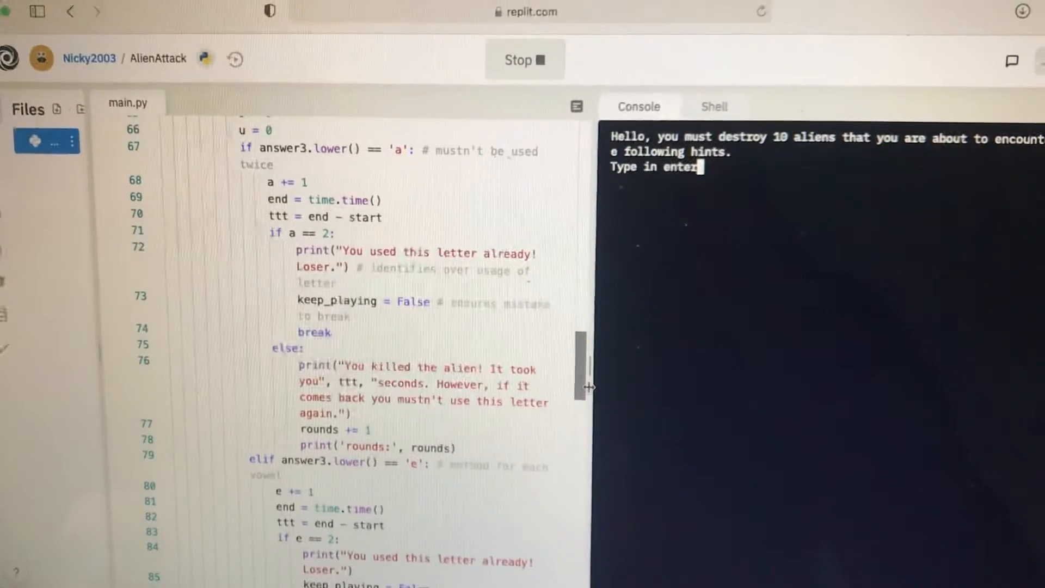
{"action": "scroll", "scroll_direction": "down", "scroll_amount": 3}
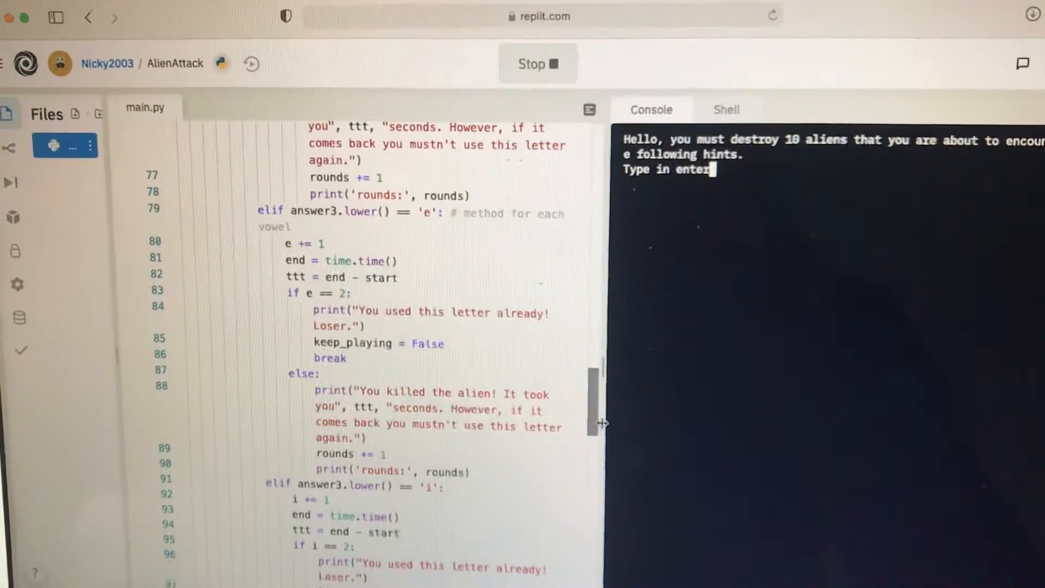
{"action": "scroll", "scroll_direction": "down", "scroll_amount": 3}
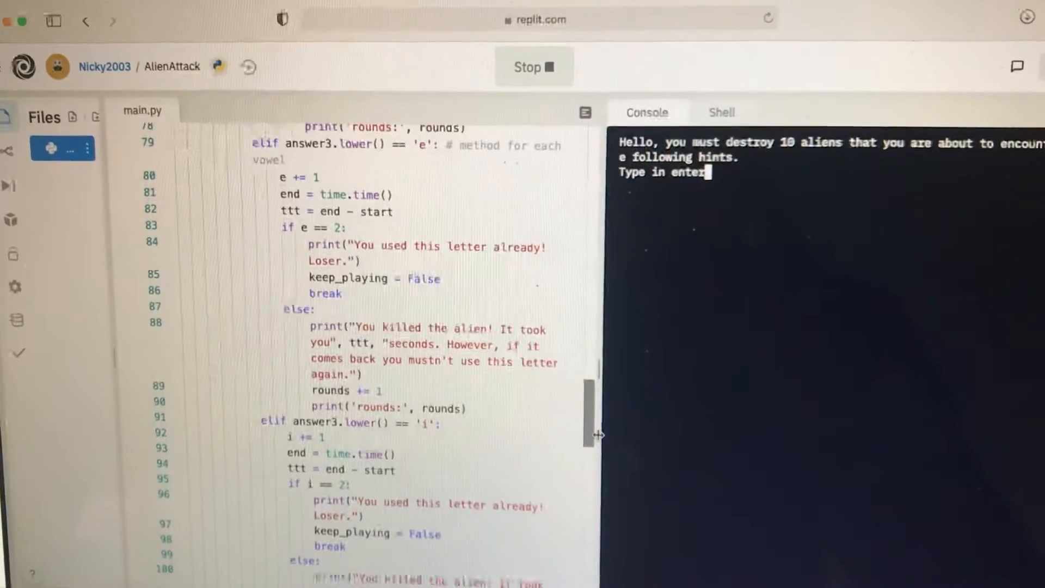
{"action": "scroll", "scroll_direction": "down", "scroll_amount": 3}
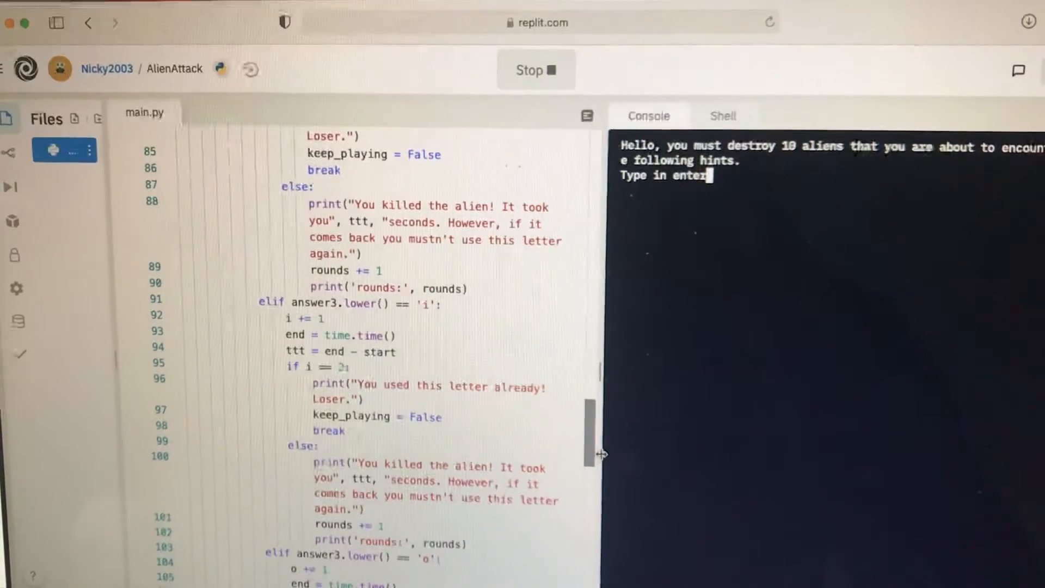
{"action": "scroll", "scroll_direction": "down", "scroll_amount": 3}
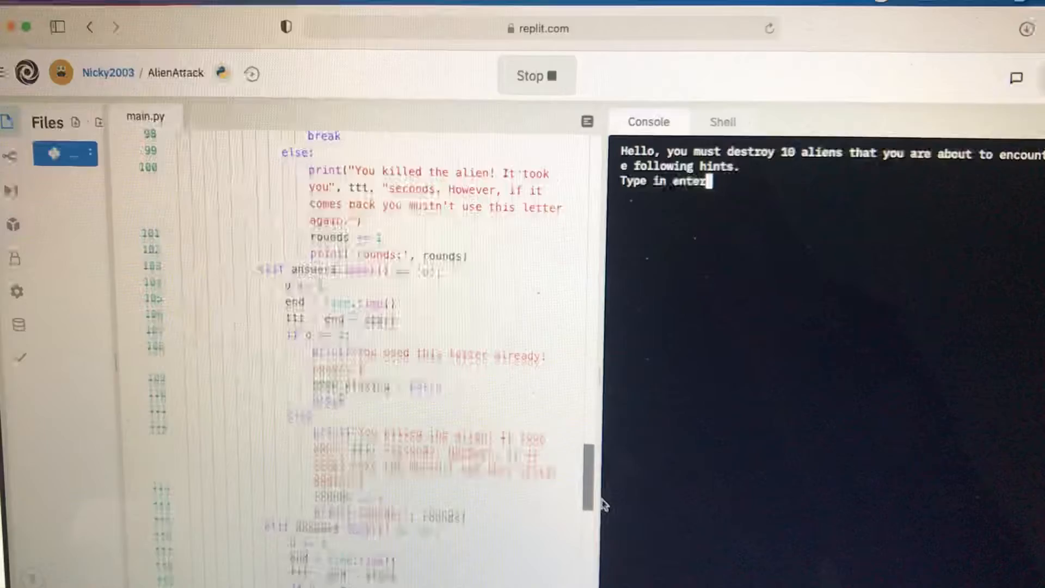
{"action": "scroll", "scroll_direction": "down", "scroll_amount": 3}
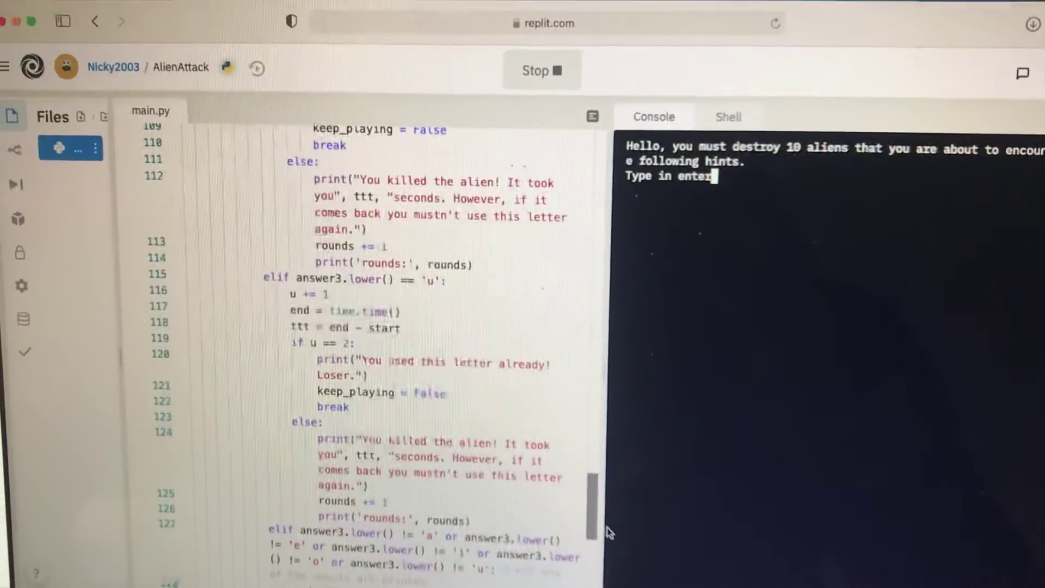
{"action": "scroll", "scroll_direction": "down", "scroll_amount": 3}
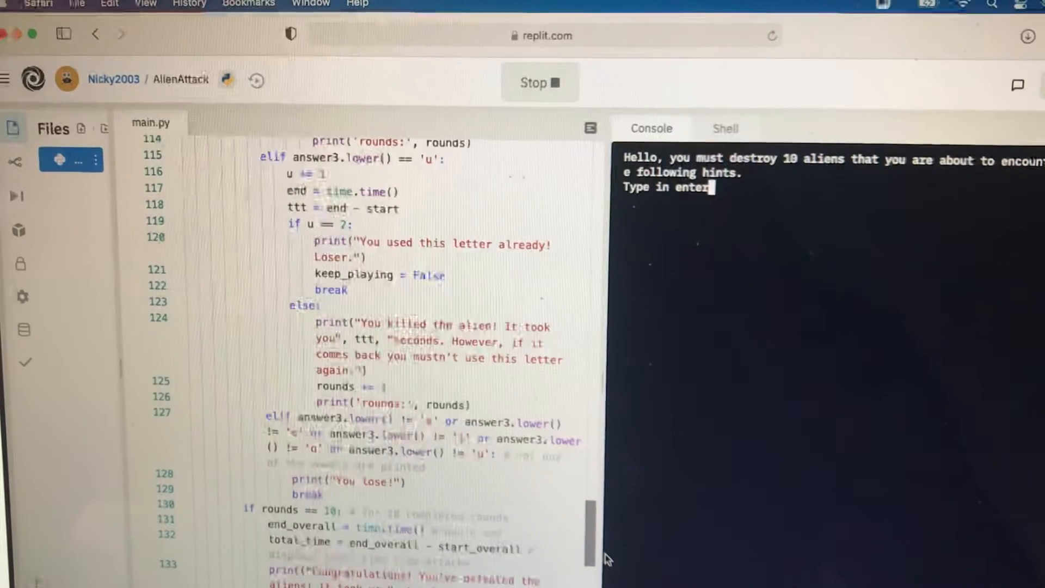
{"action": "scroll", "scroll_direction": "down", "scroll_amount": 3}
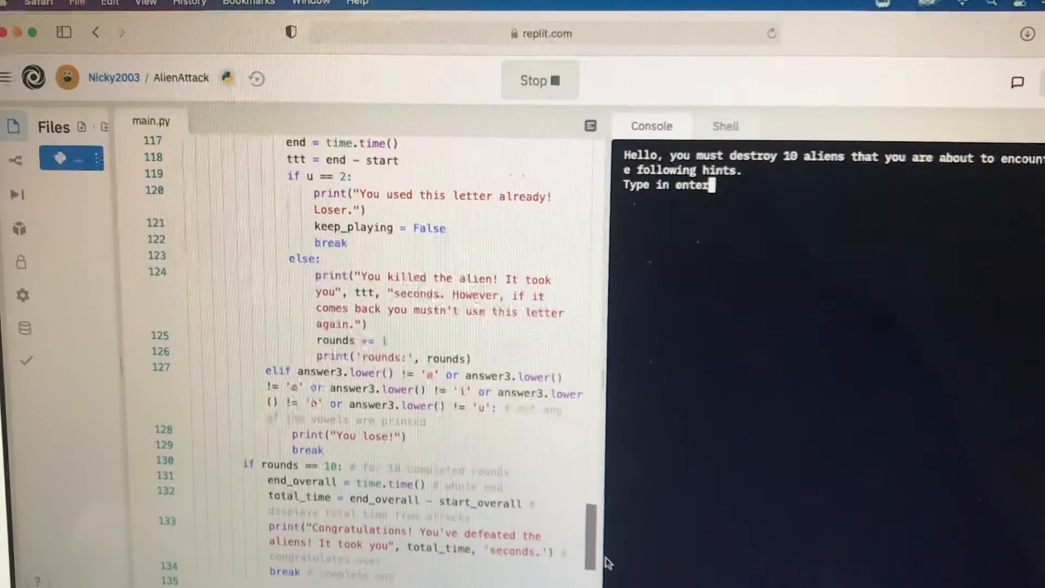
{"action": "scroll", "scroll_direction": "down", "scroll_amount": 3}
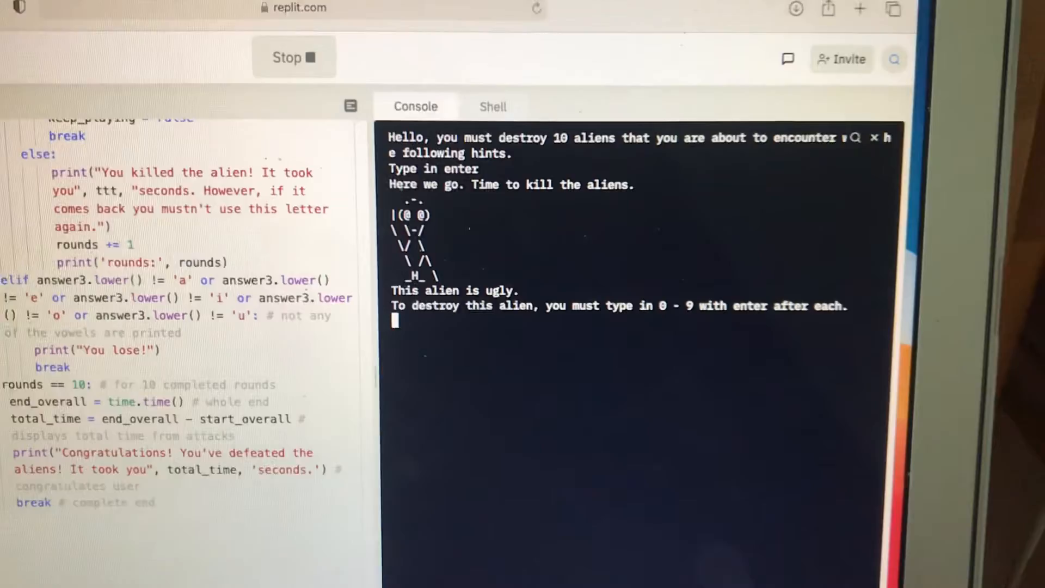
Answer the first ugly alien with digits 9 and 7, then restart AlienAttack from the beginning.
{"action": "type", "text": "9"}
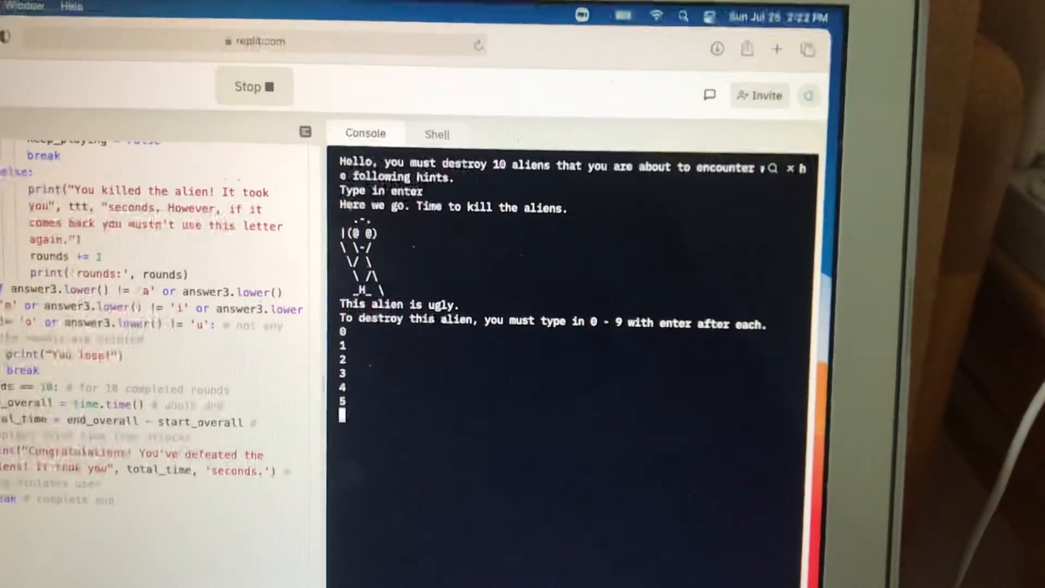
{"action": "type", "text": "7"}
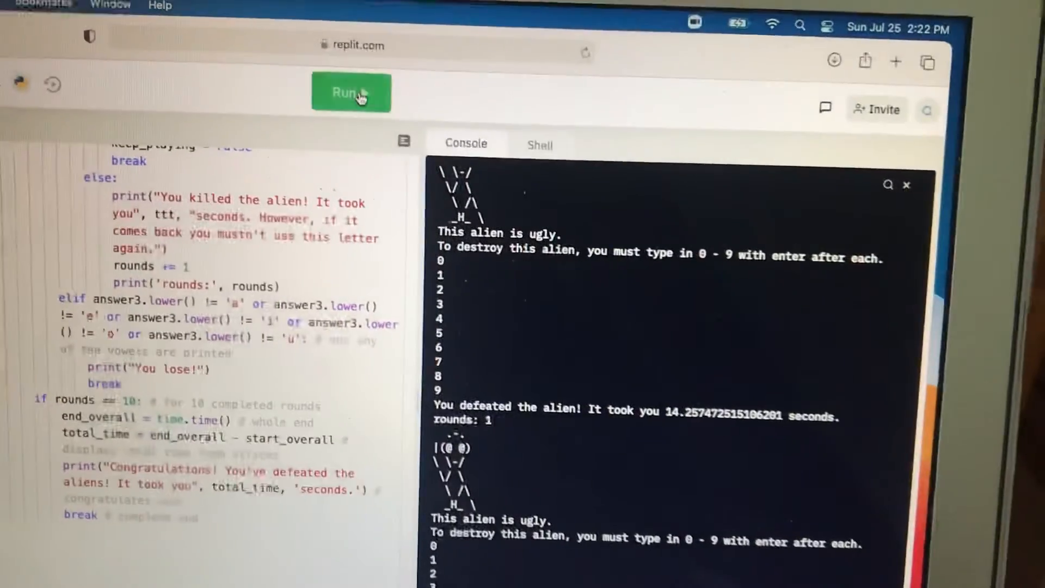
{"action": "left_click", "coordinate": [352, 93]}
{"action": "type", "text": "s"}
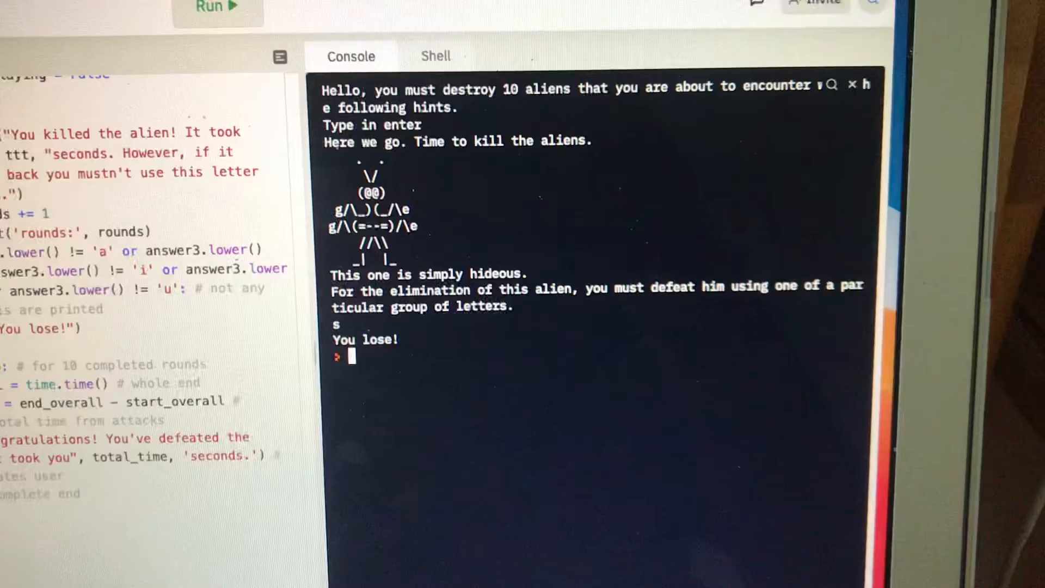
Start a new game after 'You lose!' and try the vowel 'i' against the hideous alien.
{"action": "left_click", "coordinate": [217, 7]}
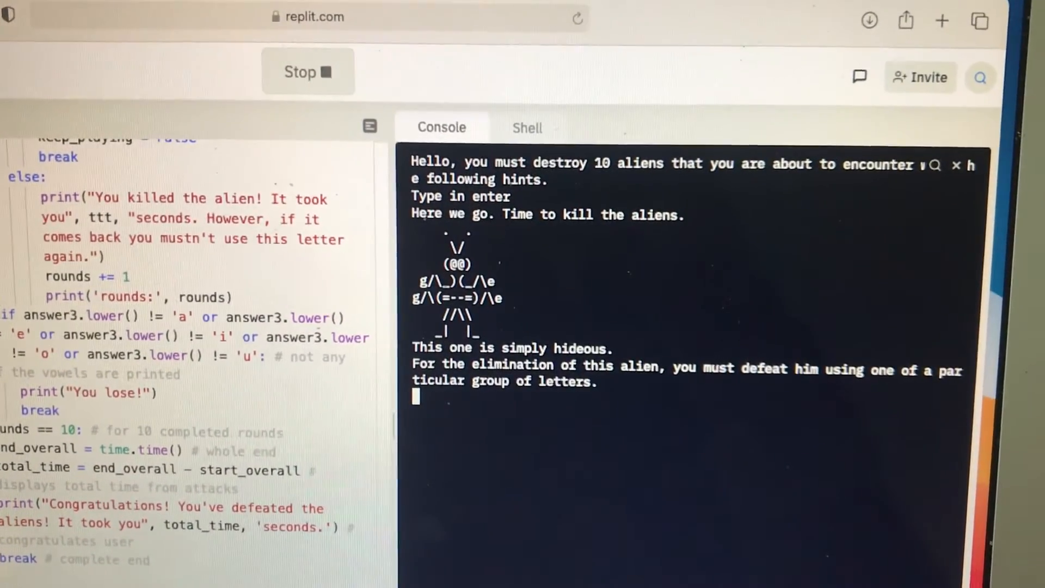
{"action": "type", "text": "i"}
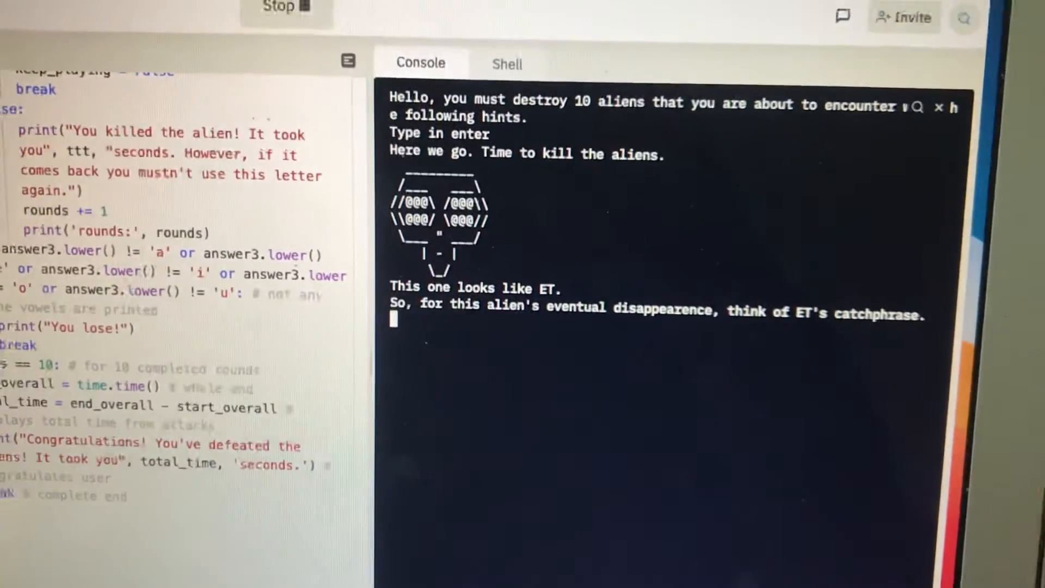
Defeat the ET alien with the catchphrase 'phone home' and follow the console through round 5.
{"action": "type", "text": "phon"}
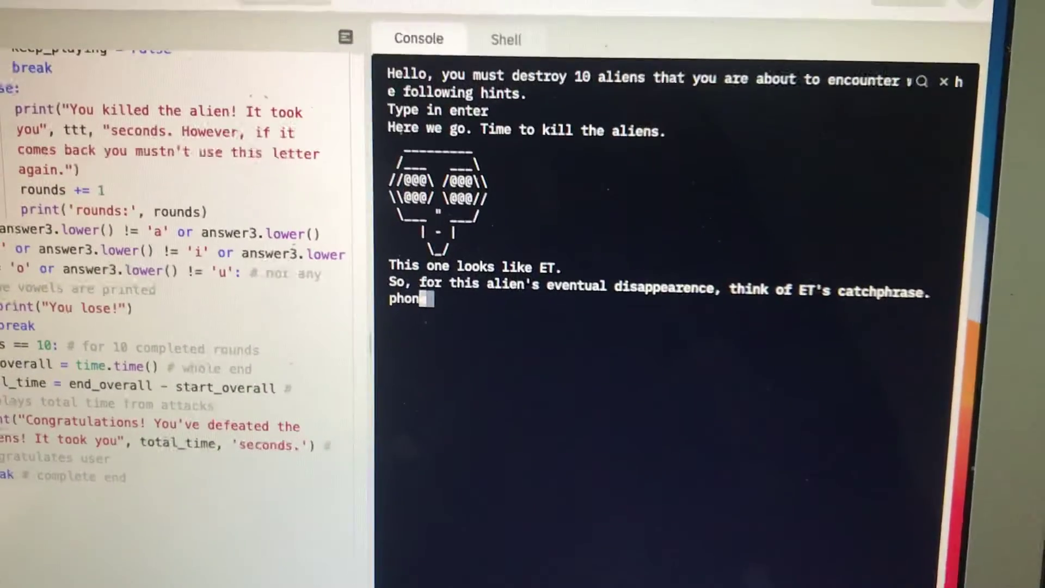
{"action": "type", "text": "home"}
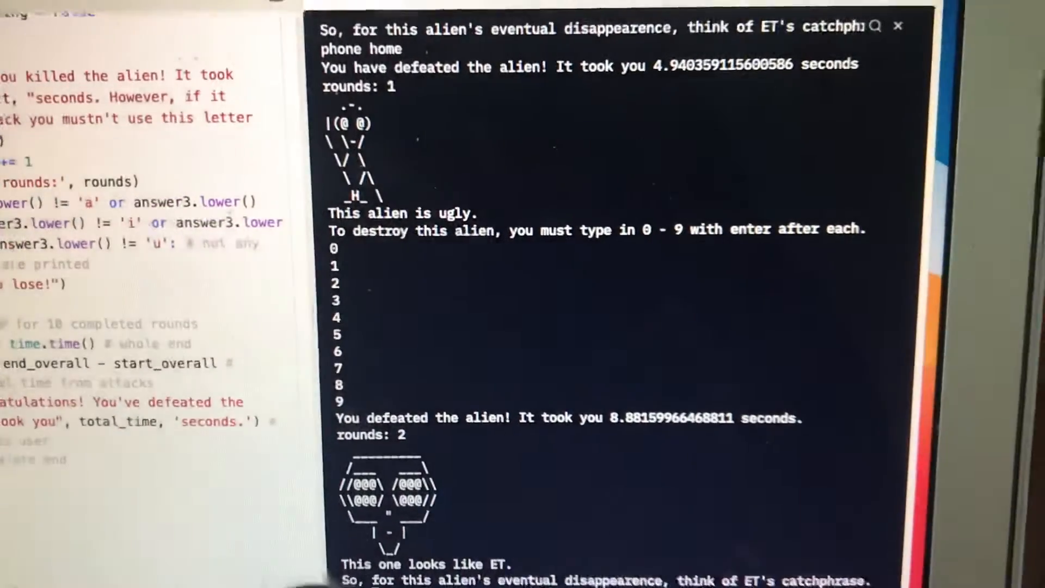
{"action": "scroll", "scroll_direction": "down", "scroll_amount": 3}
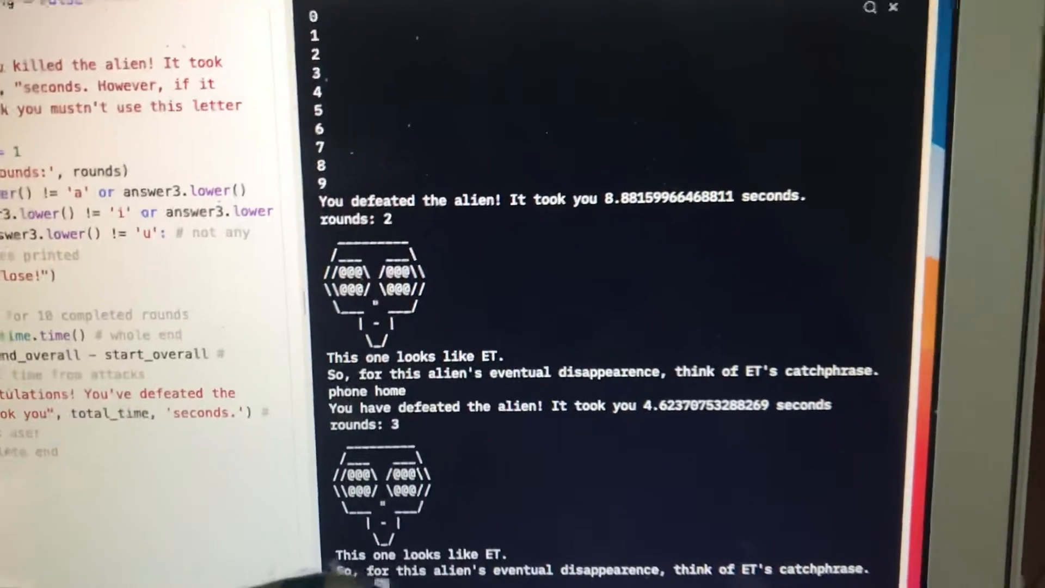
{"action": "scroll", "scroll_direction": "down", "scroll_amount": 3}
{"action": "type", "text": "phone home"}
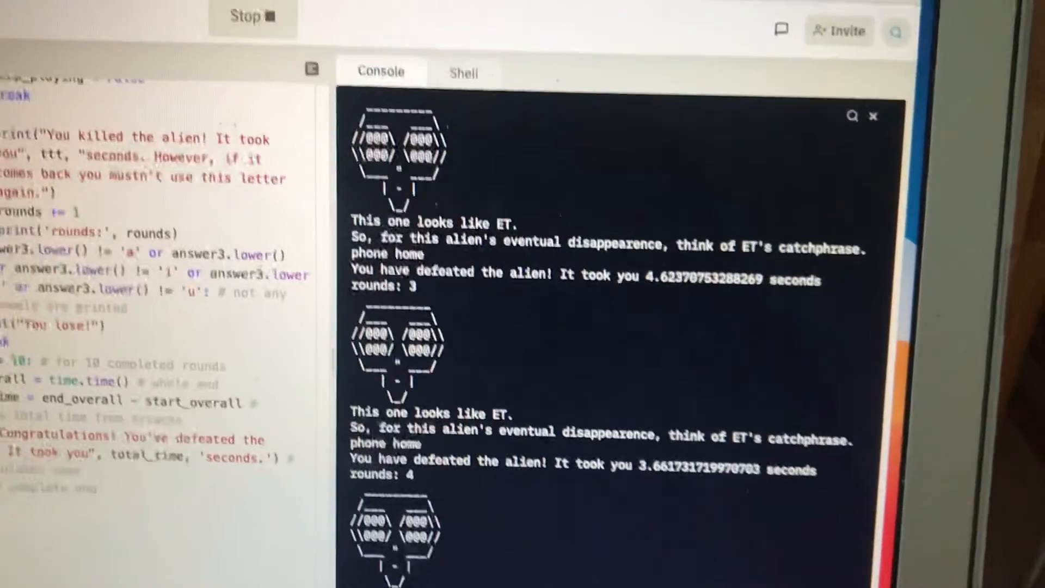
{"action": "scroll", "scroll_direction": "down", "scroll_amount": 3}
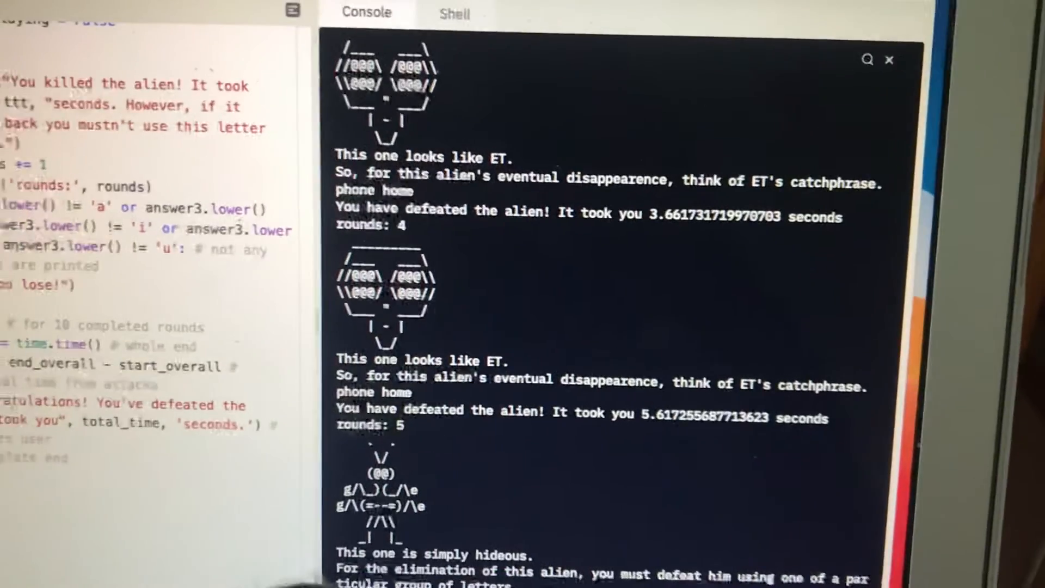
Answer the final ET alien in round 9 with 'phone home'.
{"action": "scroll", "scroll_direction": "down", "scroll_amount": 3}
{"action": "type", "text": "p"}
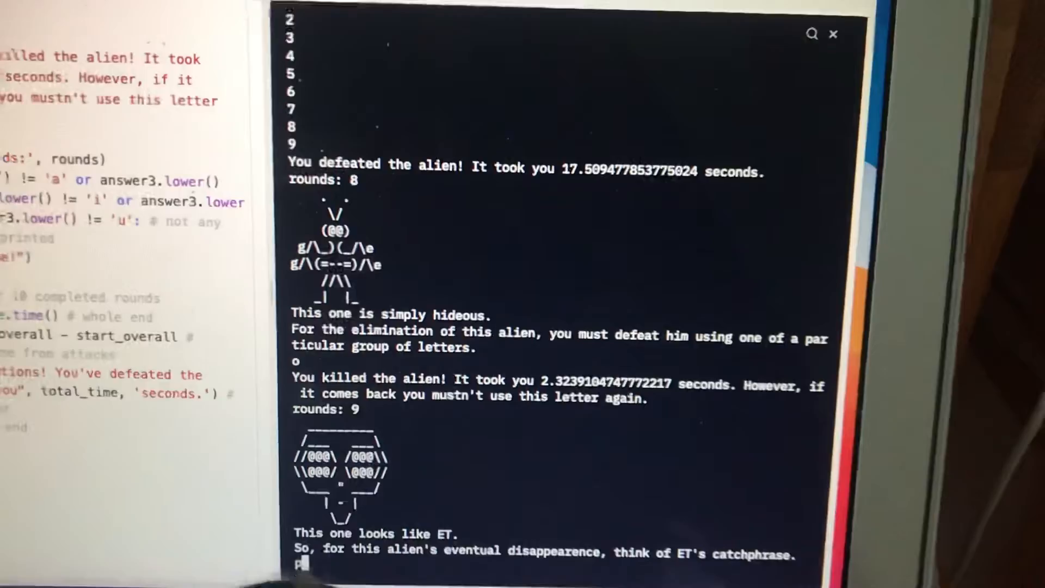
{"action": "type", "text": "hone home"}
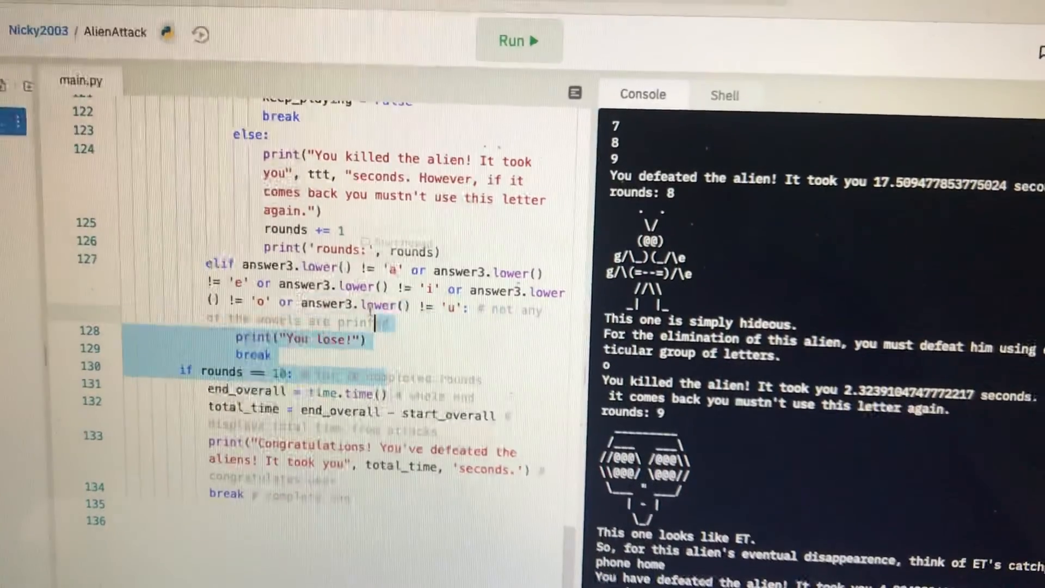
Scroll back up through main.py to review the code as far as the main game loop.
{"action": "scroll", "scroll_direction": "up", "scroll_amount": 3}
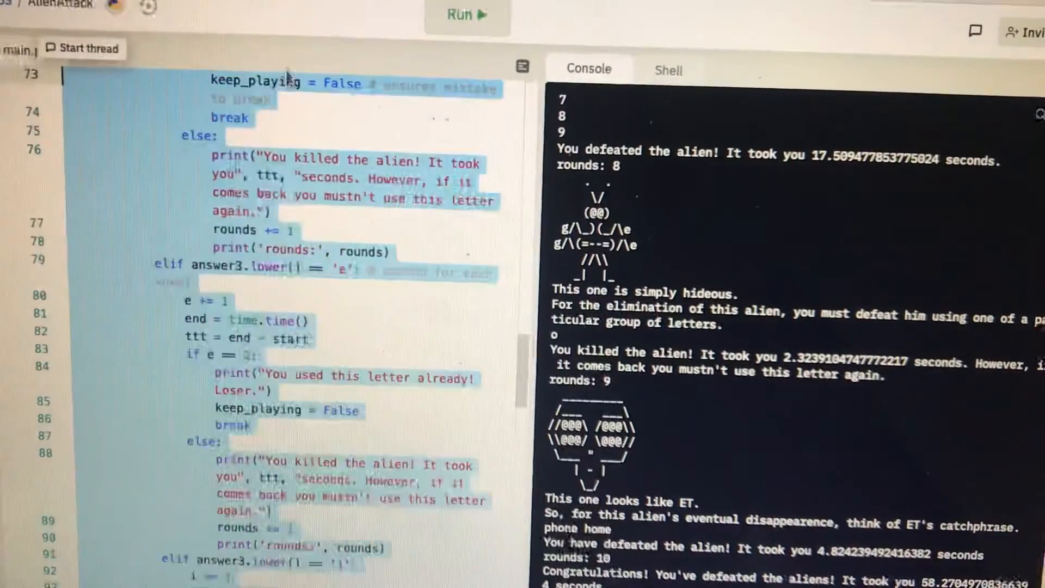
{"action": "scroll", "scroll_direction": "up", "scroll_amount": 3}
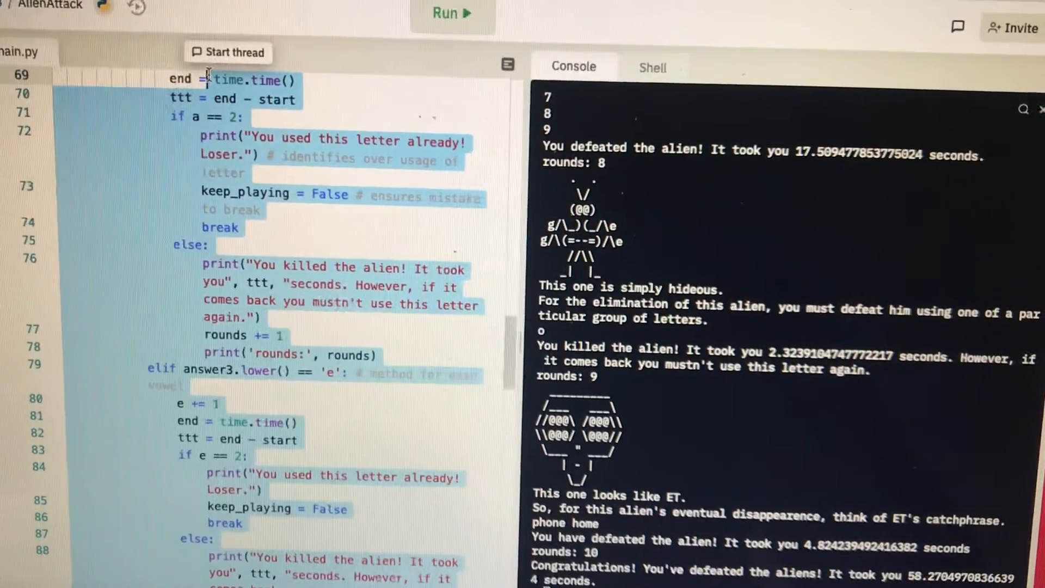
{"action": "scroll", "scroll_direction": "up", "scroll_amount": 3}
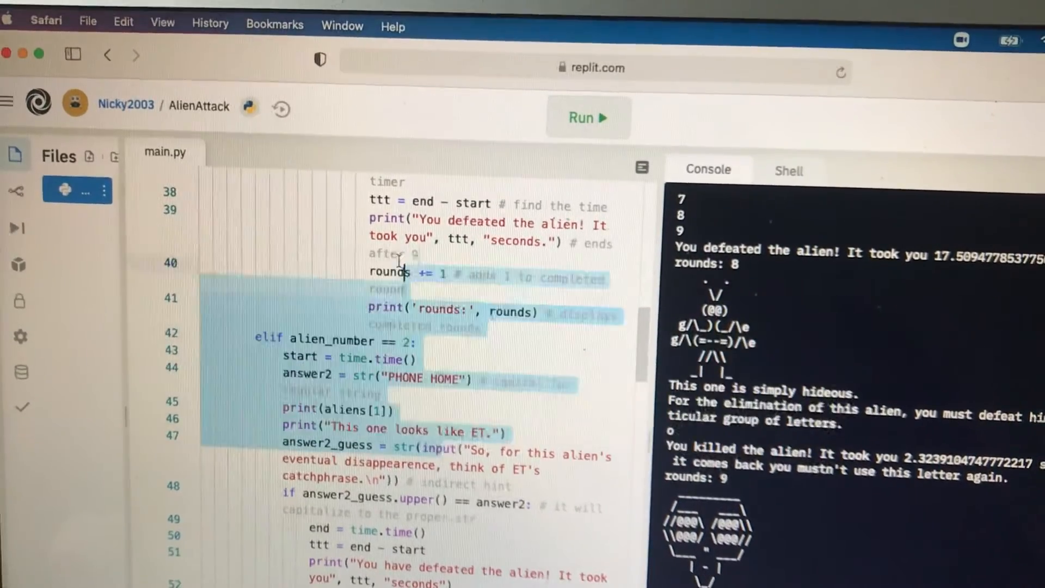
{"action": "scroll", "scroll_direction": "up", "scroll_amount": 3}
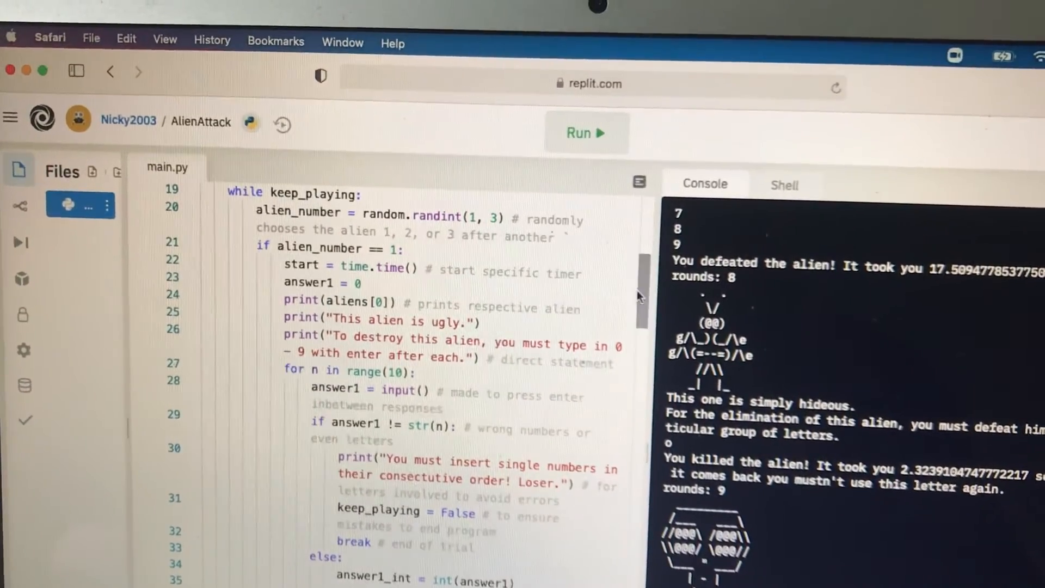
{"action": "scroll", "scroll_direction": "down", "scroll_amount": 3}
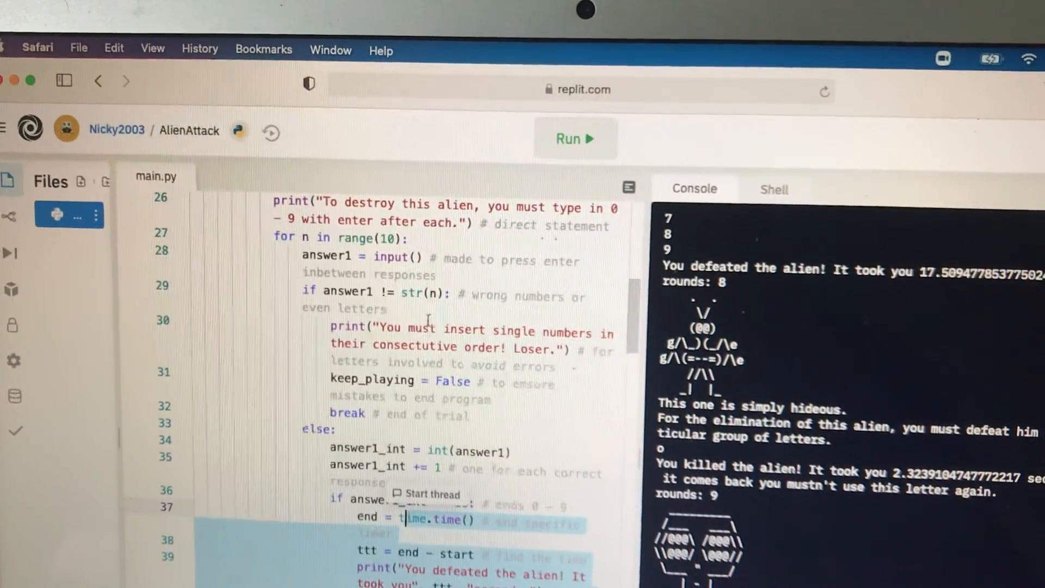